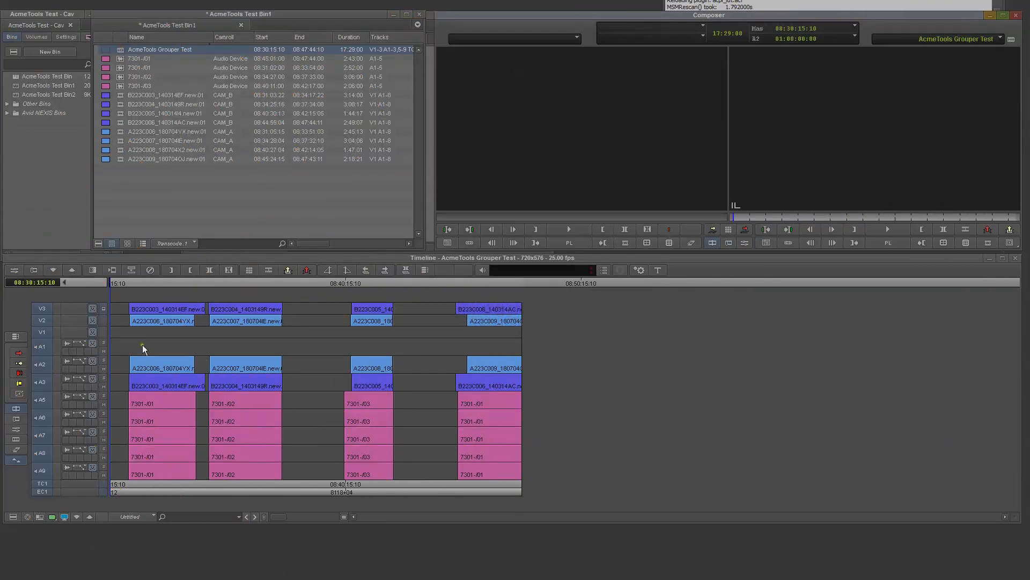
mouse_move(478, 334)
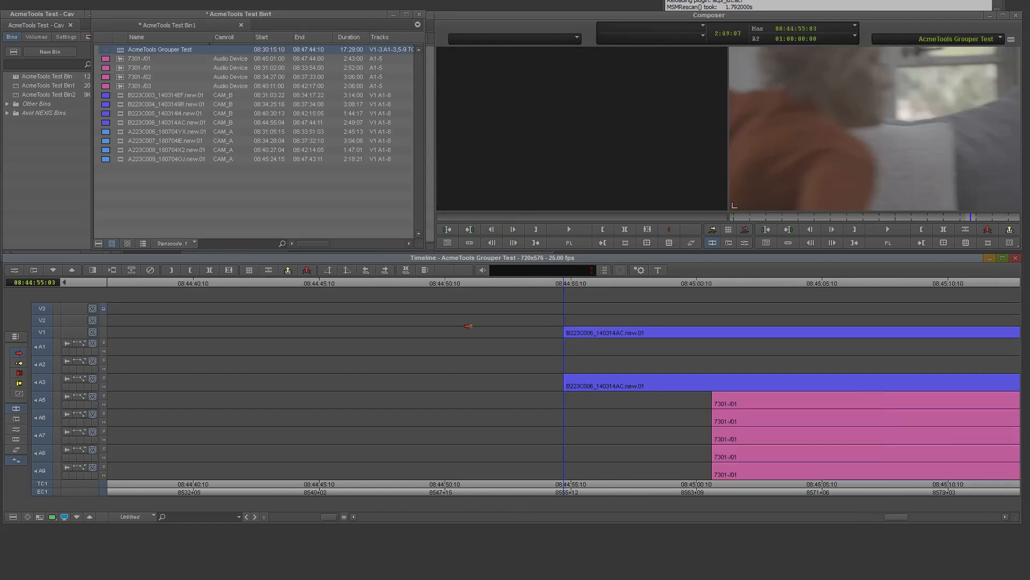
Start exporting the AcmeTools Grouper Test sequence to file via Output > Export to File
right_click(157, 49)
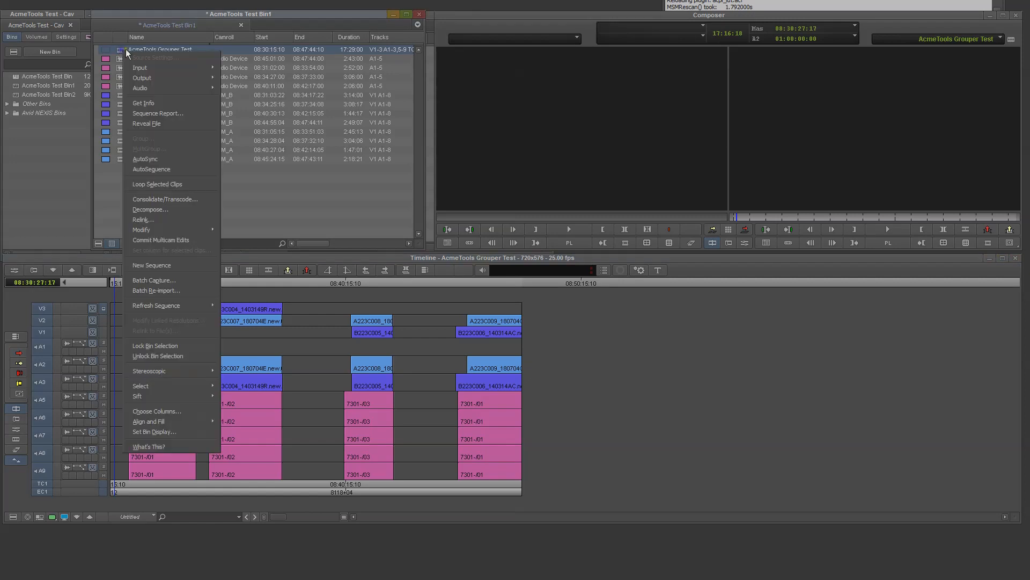
mouse_move(141, 78)
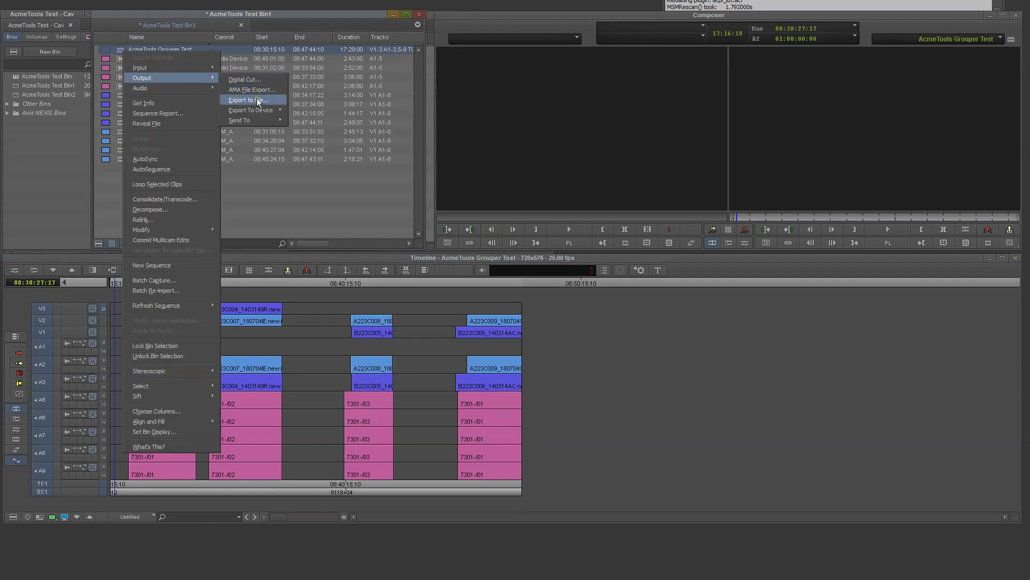
click(245, 100)
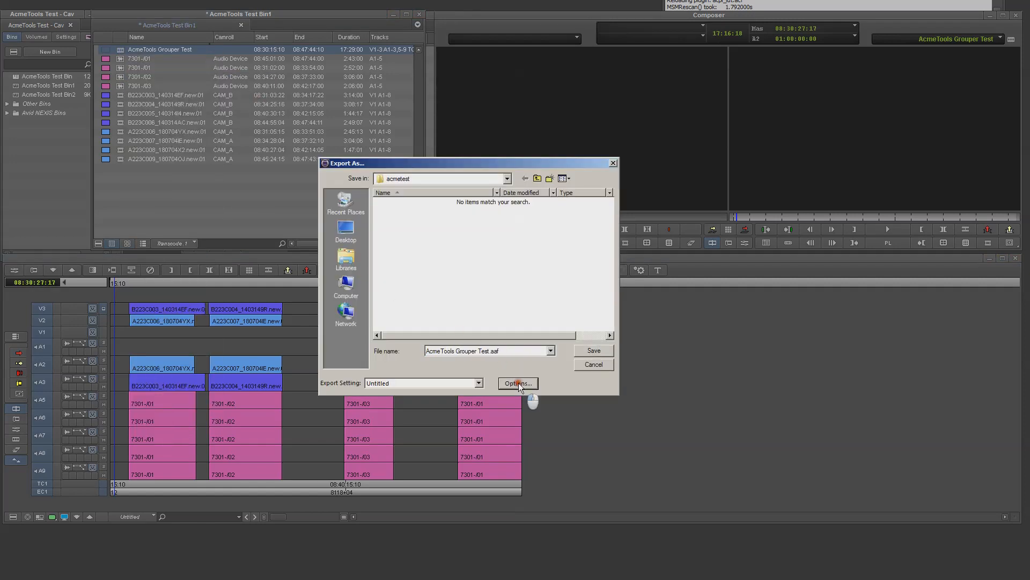
Export as AAF linking to media, all video and audio tracks, saved to the acmetest folder
click(518, 383)
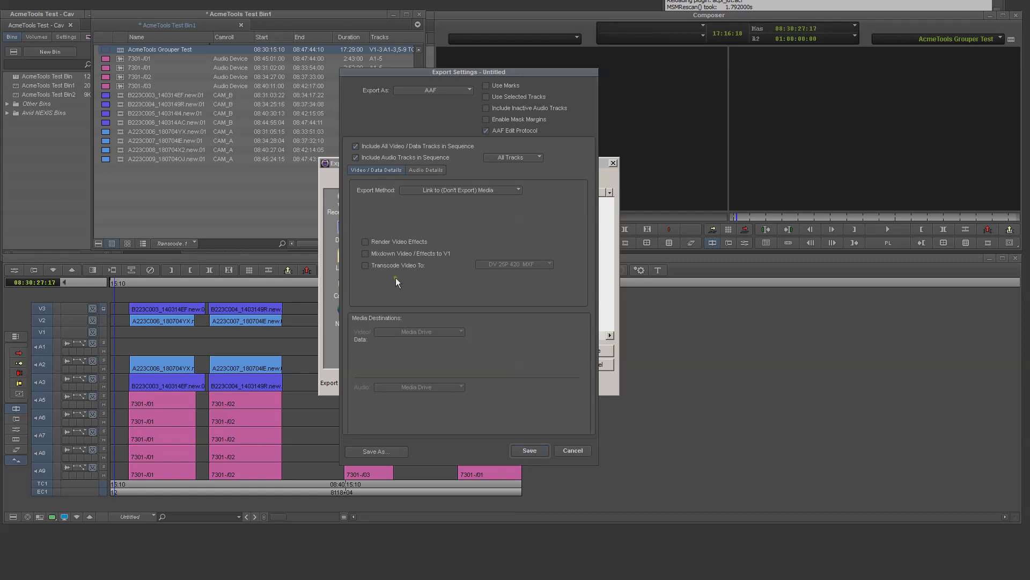
click(426, 170)
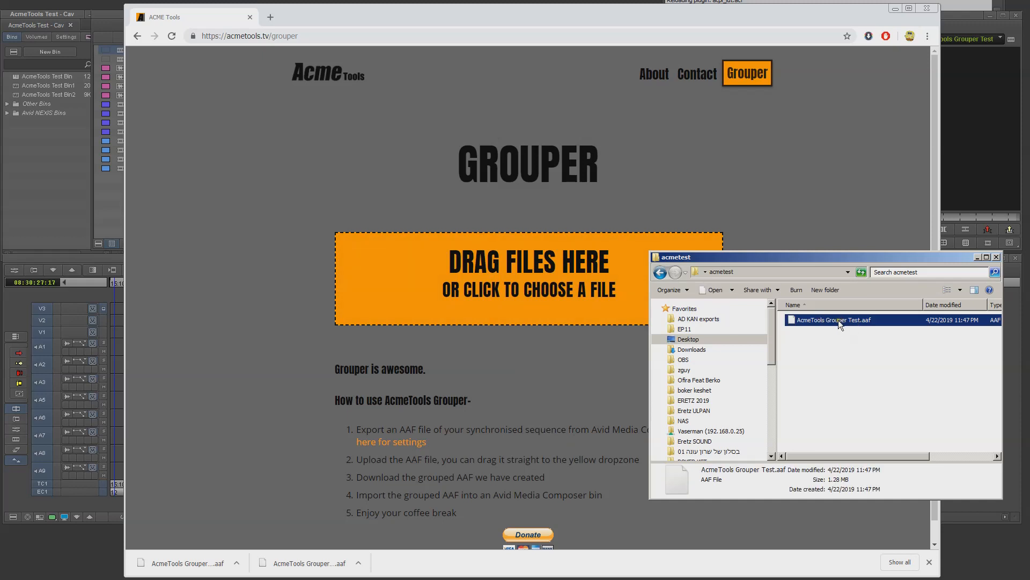
Upload AcmeTools Grouper Test.aaf to Grouper and save the downloaded GROUPS AAF into acmetest
double_click(834, 320)
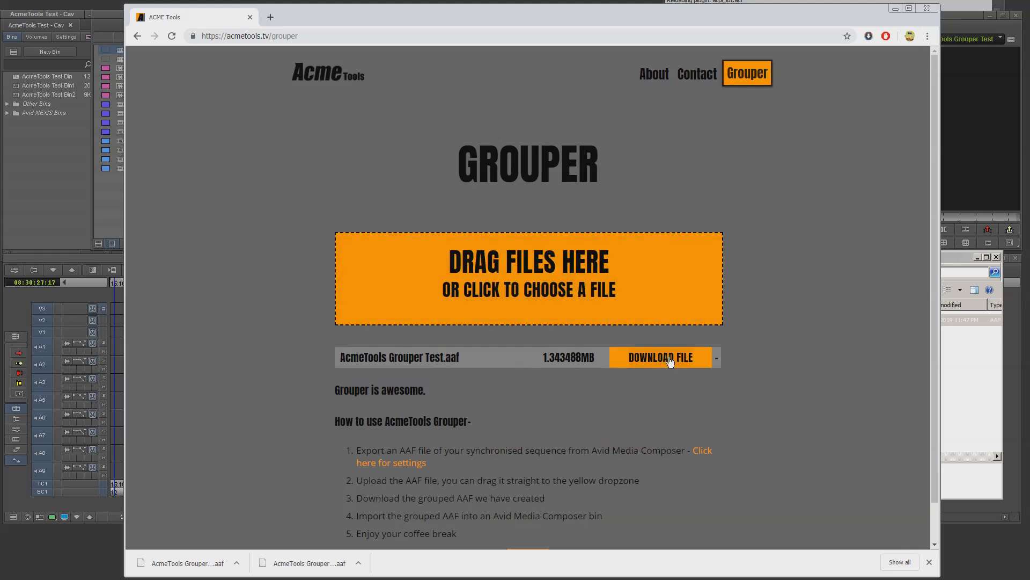
click(661, 358)
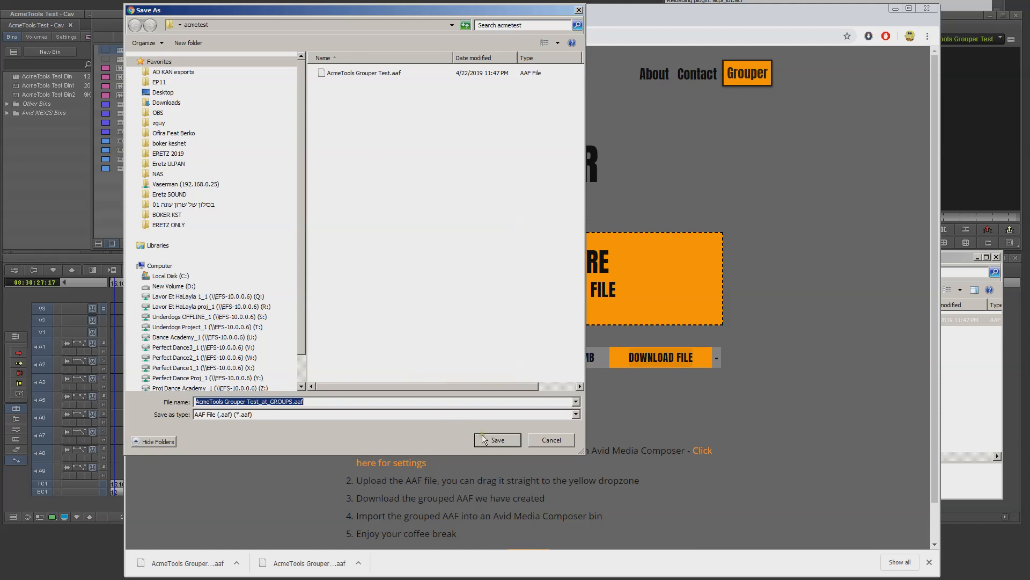
click(498, 440)
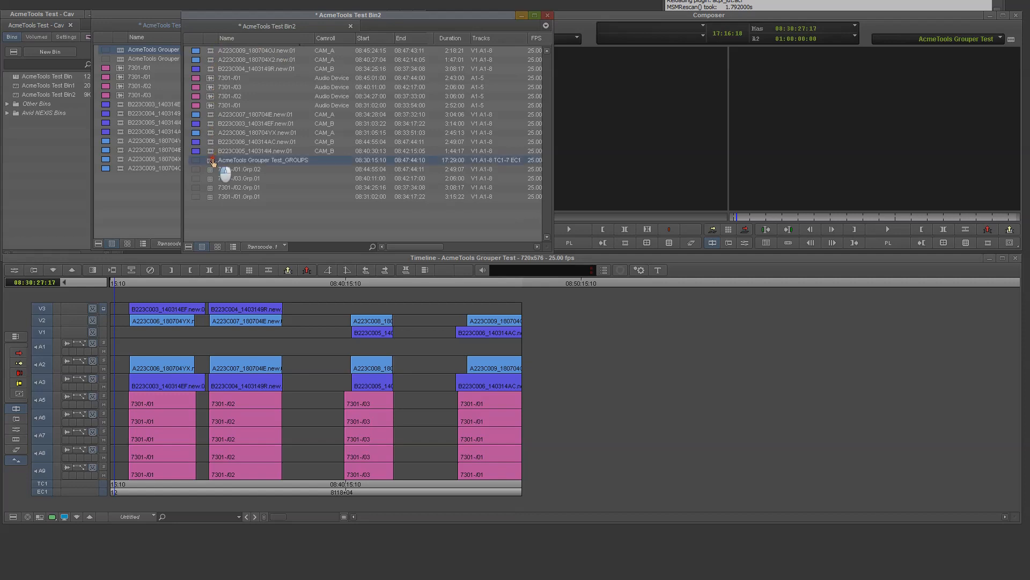
Load the imported AcmeTools Grouper Test_GROUPS sequence of group clips into the timeline
double_click(262, 160)
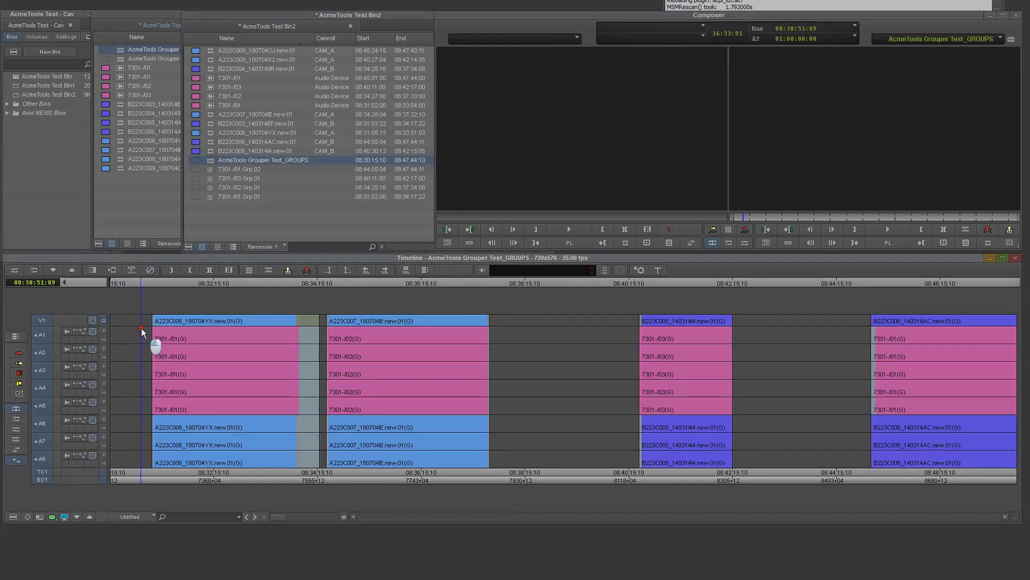